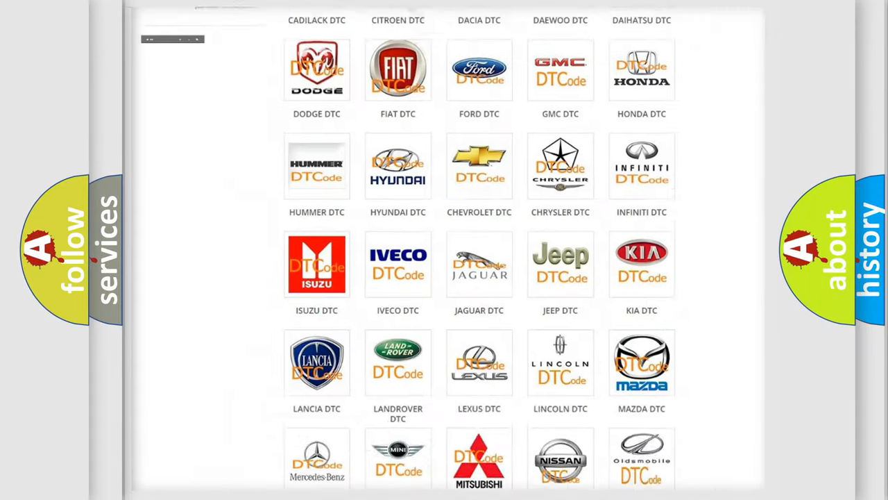
Open the ALFA ROMEO DTC tile and scroll through the Alfa Romeo code list.
scroll(up, 3)
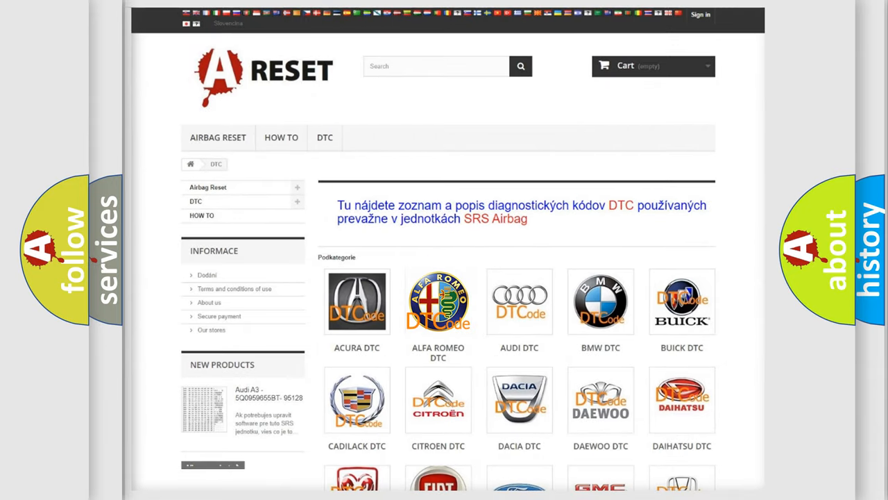
click(438, 301)
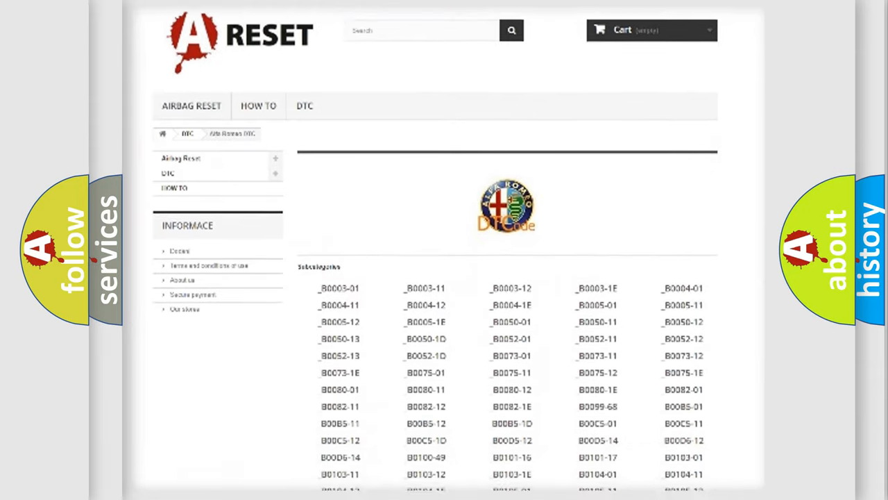
scroll(down, 3)
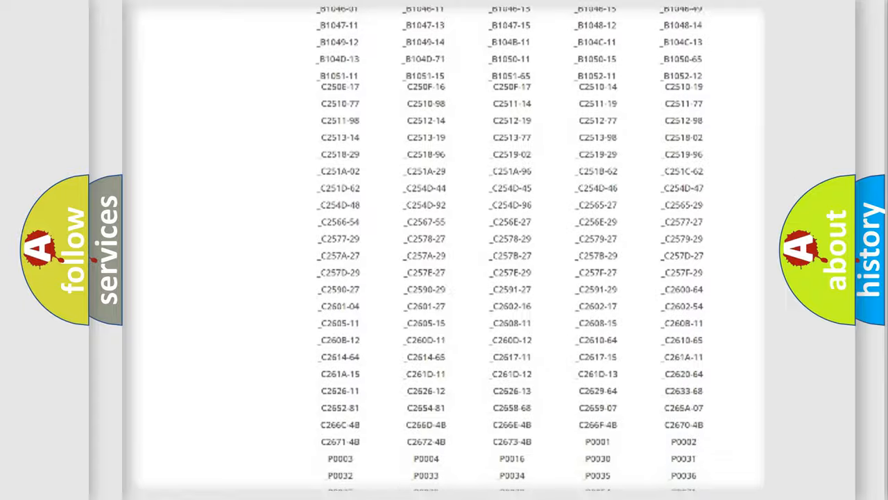
scroll(up, 3)
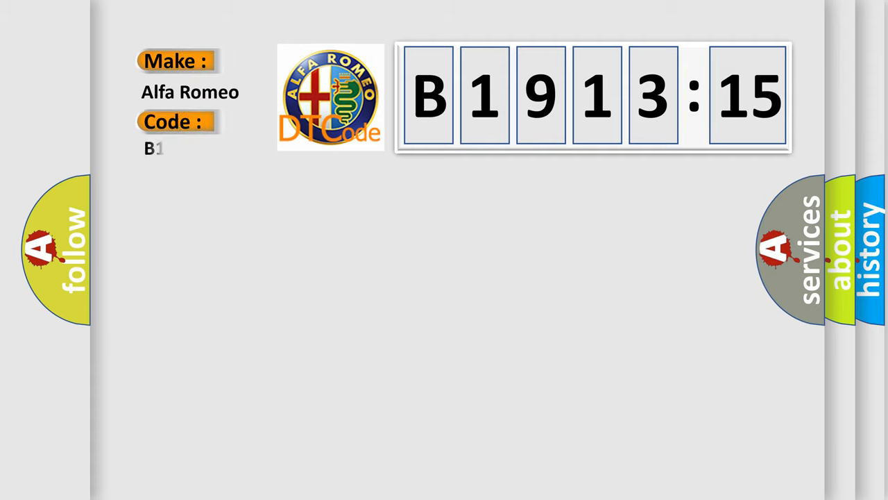
Finish the Code text box so the Alfa Romeo slide reads B1913-15.
text(913-15)
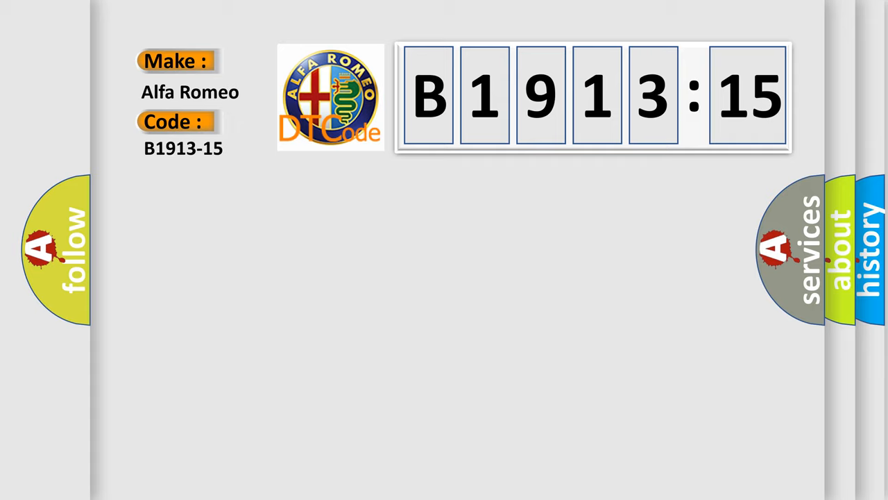